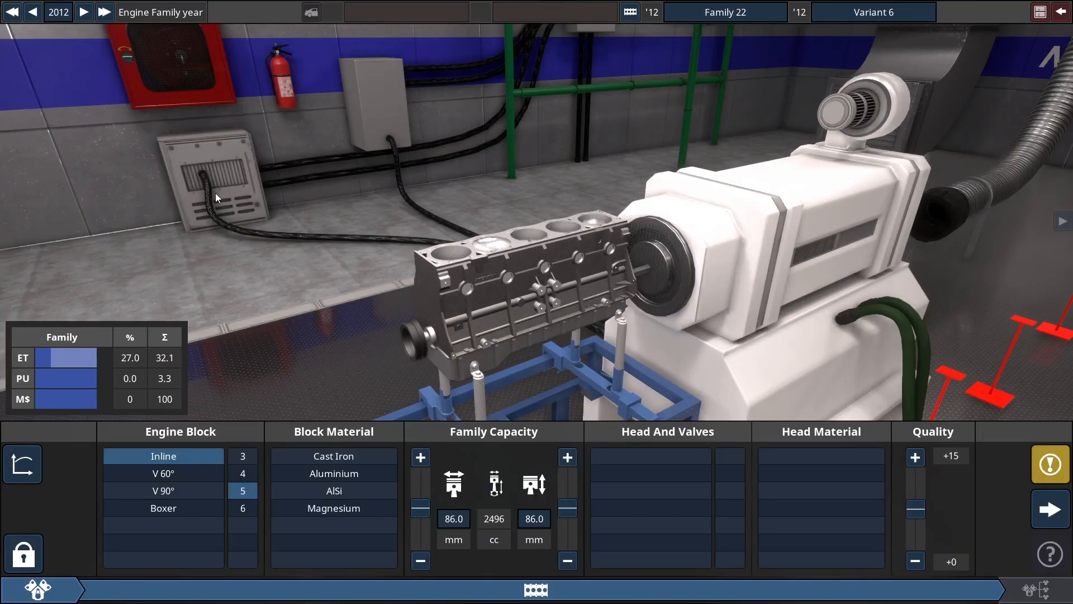
Advance the engine family year from 2012 to 2020.
click(241, 507)
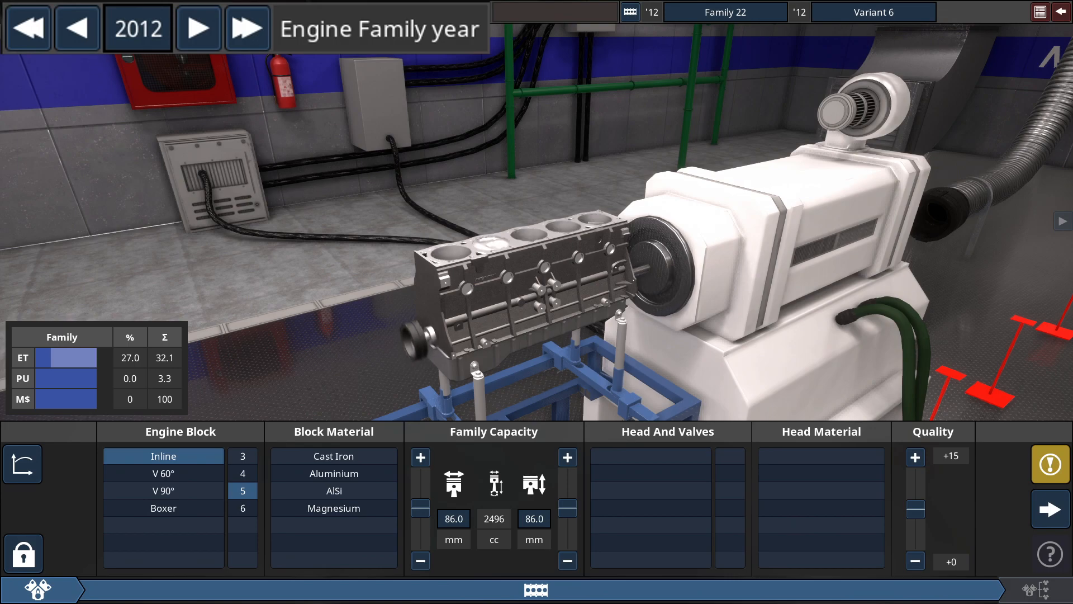
click(246, 28)
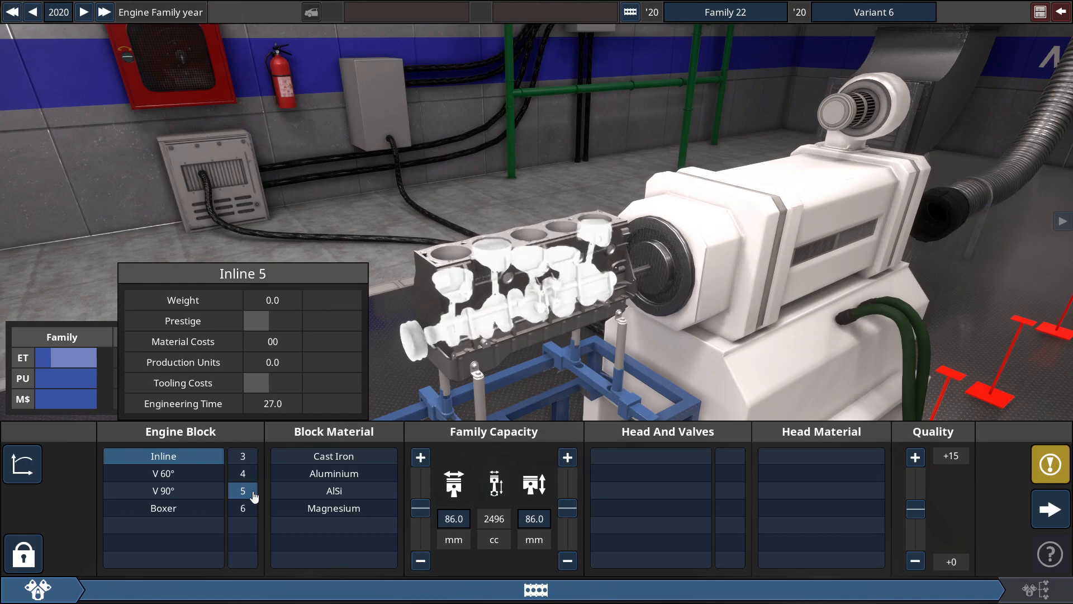
Choose a five-cylinder inline block made of magnesium, 120 mm bore and stroke (6786 cc).
click(334, 508)
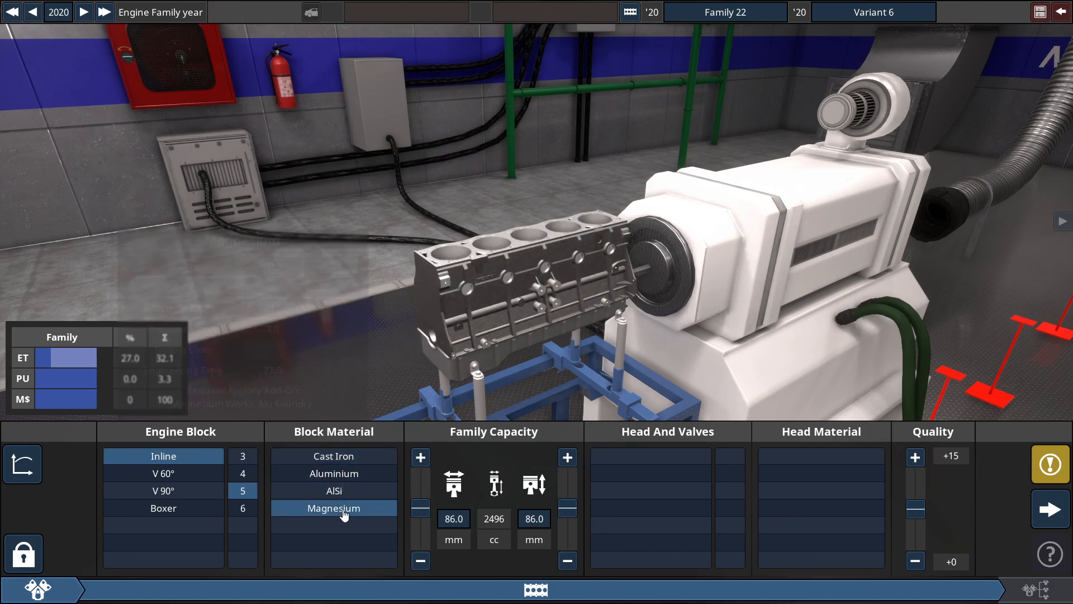
click(333, 508)
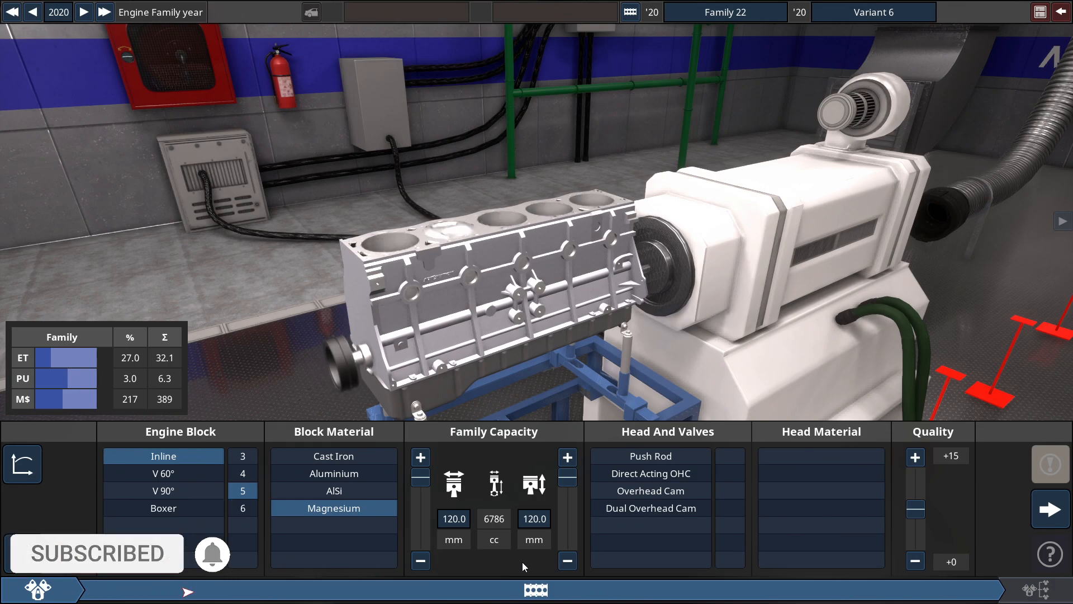
Give the head DOHC with five valves per cylinder in AlSi and start the variant.
click(650, 507)
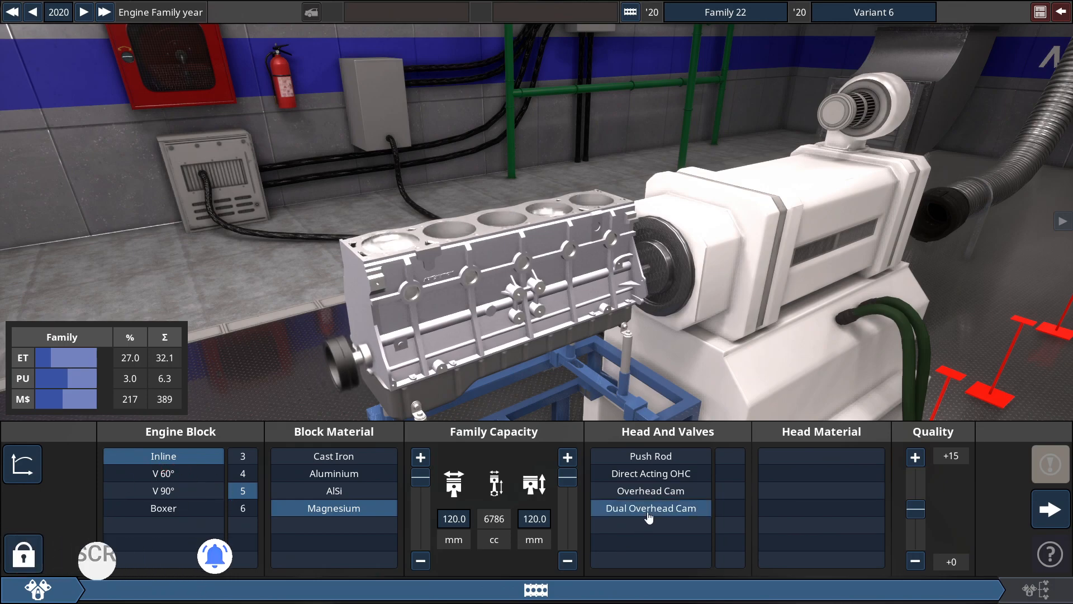
click(651, 507)
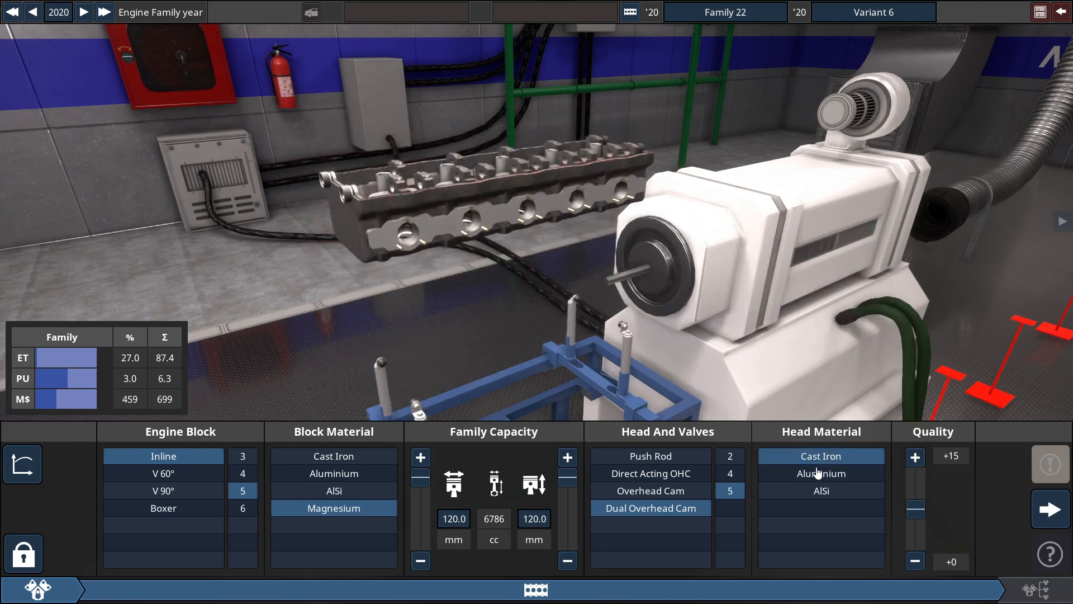
click(820, 490)
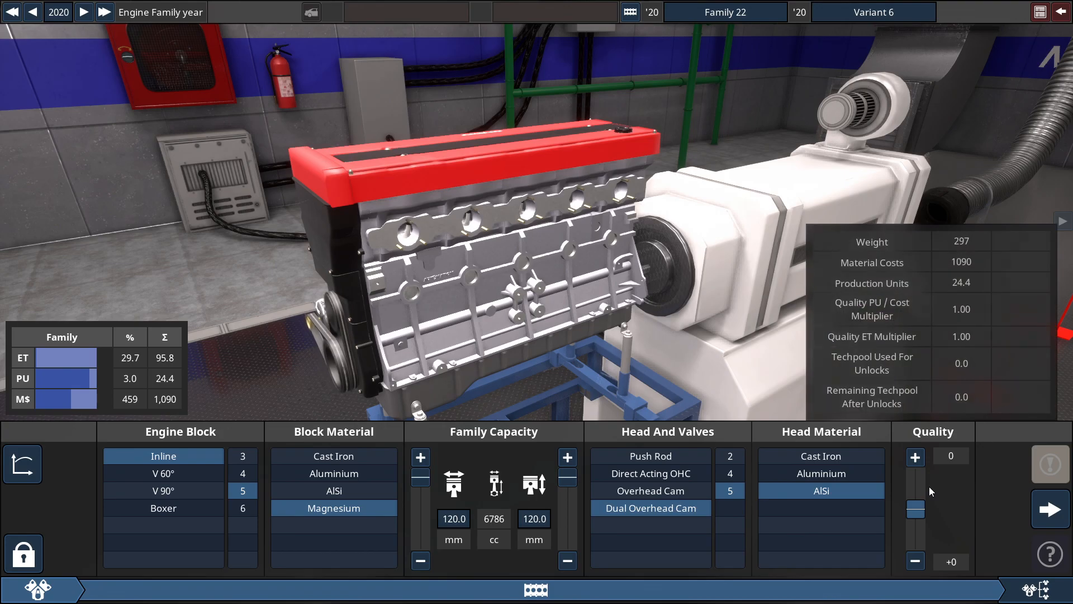
click(914, 456)
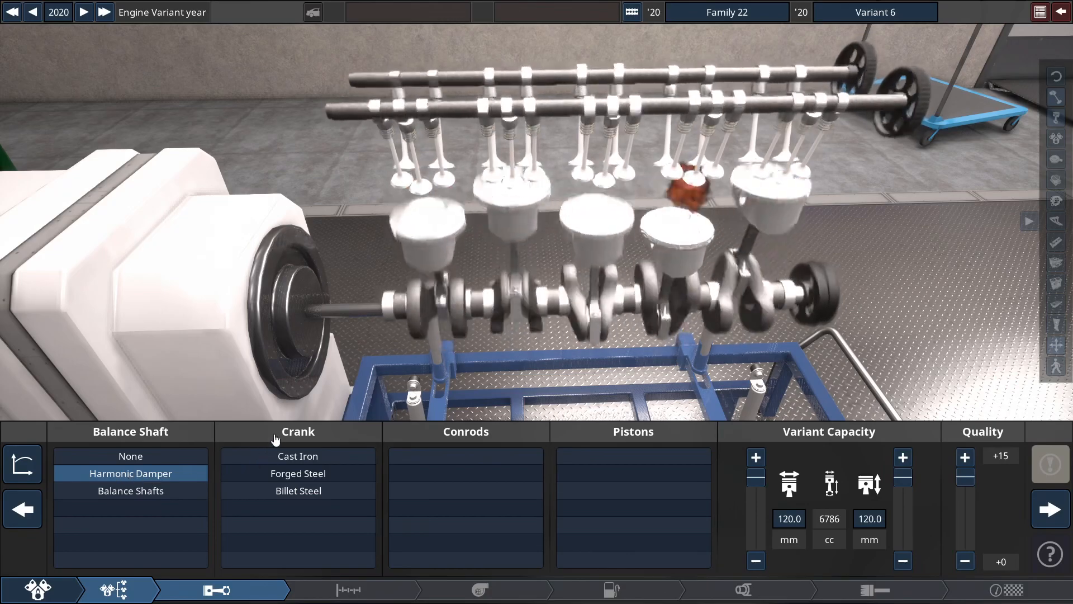
Fit a billet steel crankshaft with the harmonic damper and choose conrods.
click(297, 491)
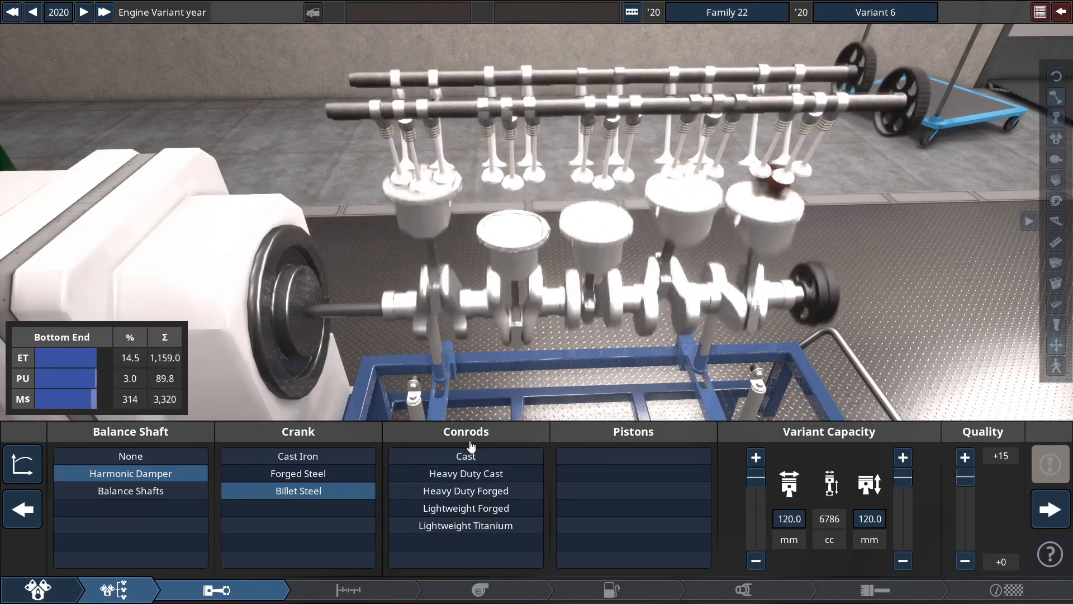
click(465, 525)
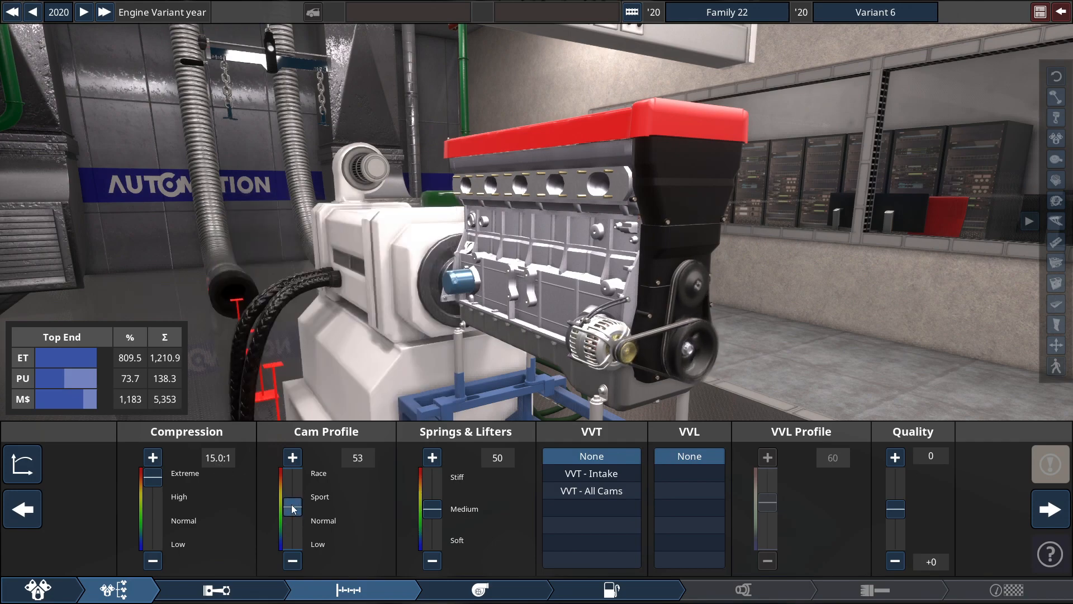
Tune the top end to cam profile 52 and springs and lifters 19 at 15.0:1 compression.
click(293, 560)
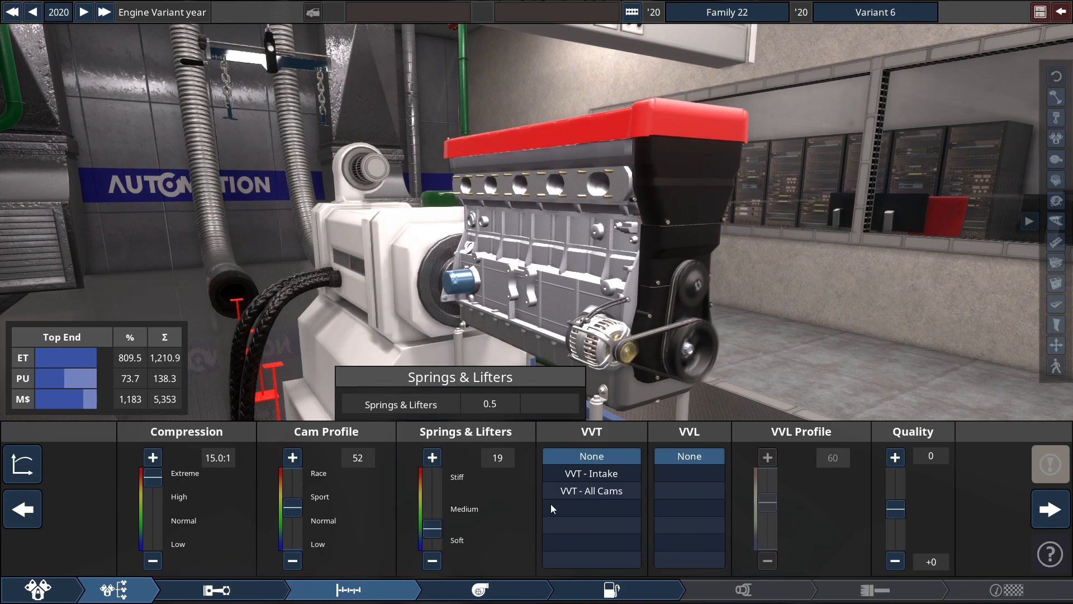
Fit one smart-boost variable-geometry ball-bearing turbo with 120 mm compressor and 118 mm turbine.
click(478, 589)
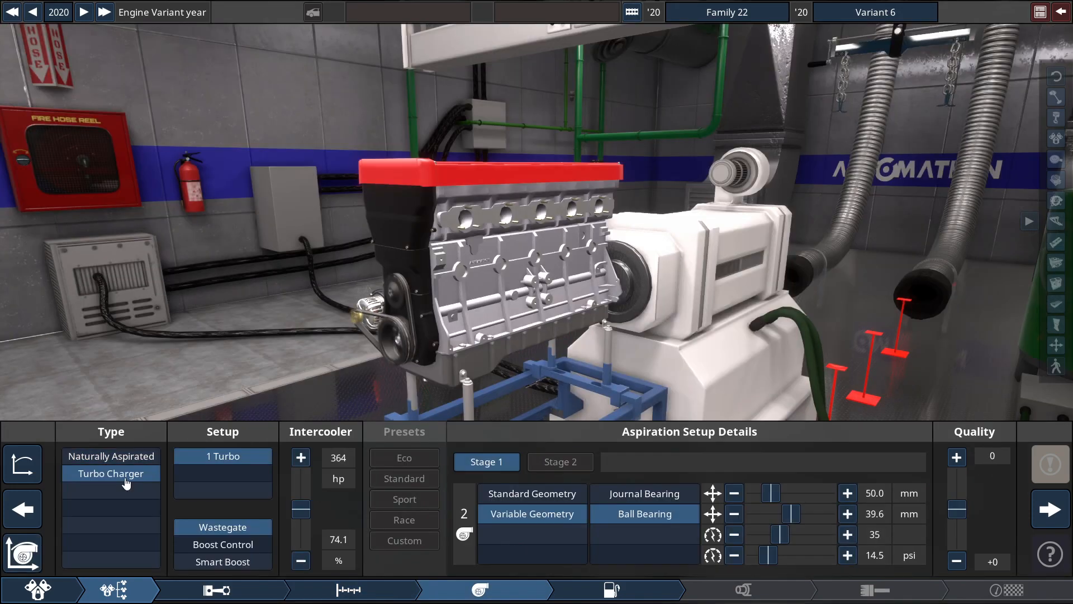
mouse_move(222, 456)
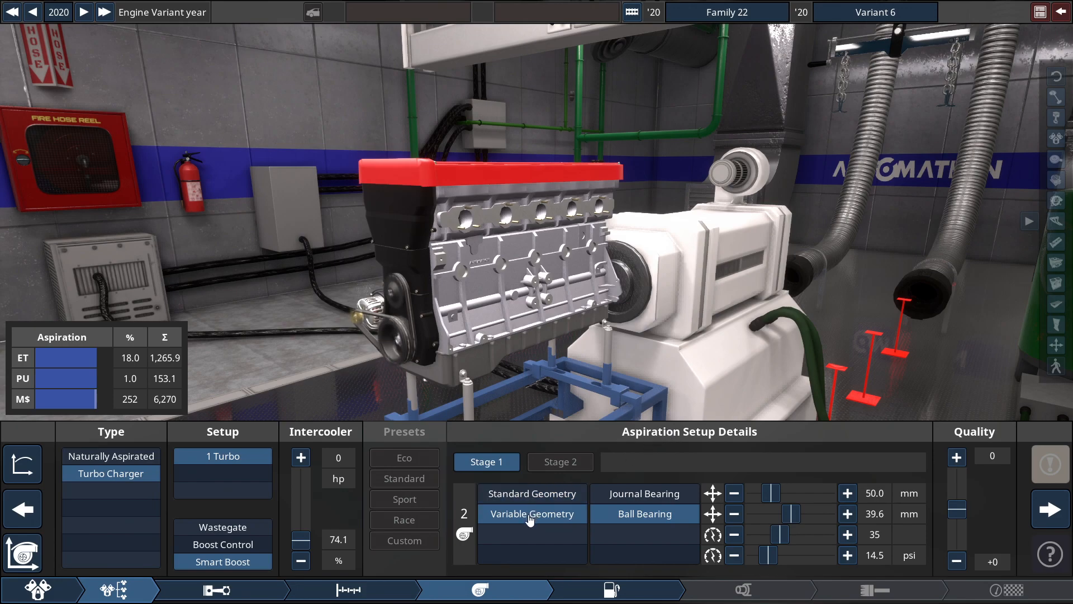
mouse_move(623, 518)
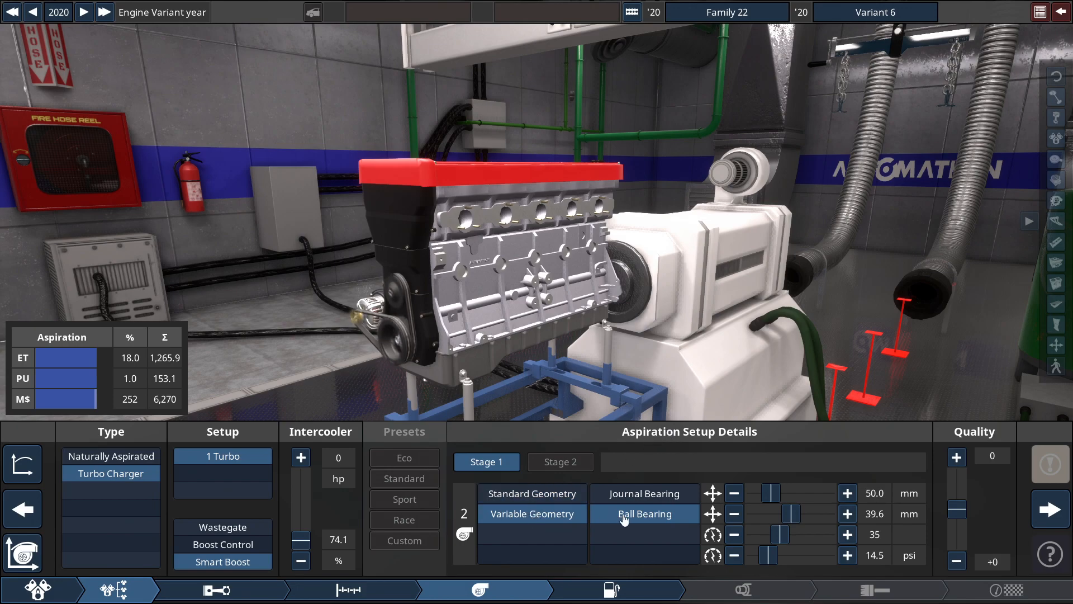
mouse_move(769, 493)
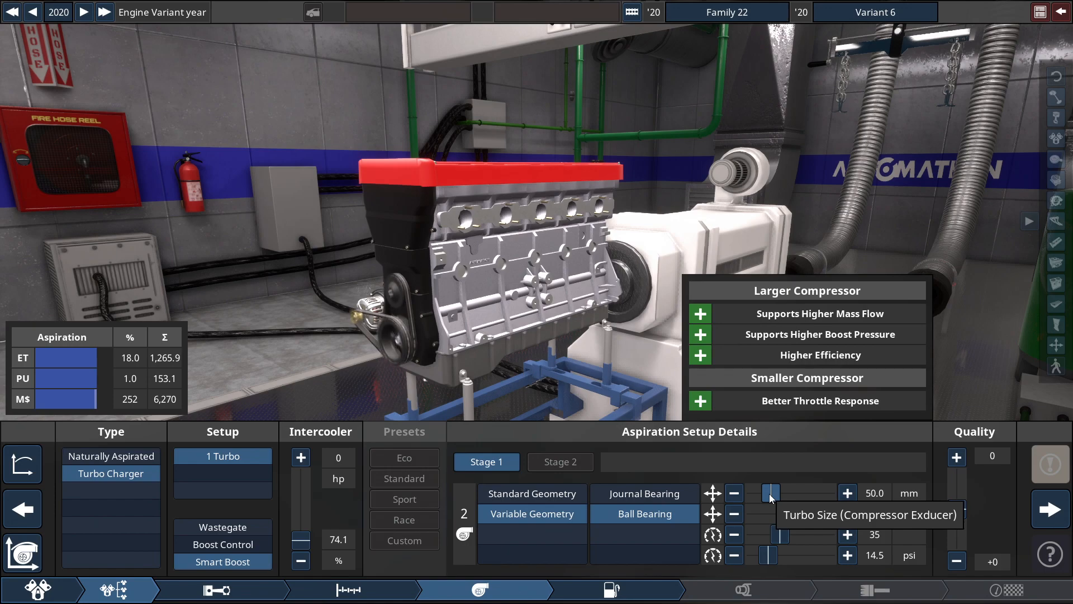
drag(770, 493, 828, 493)
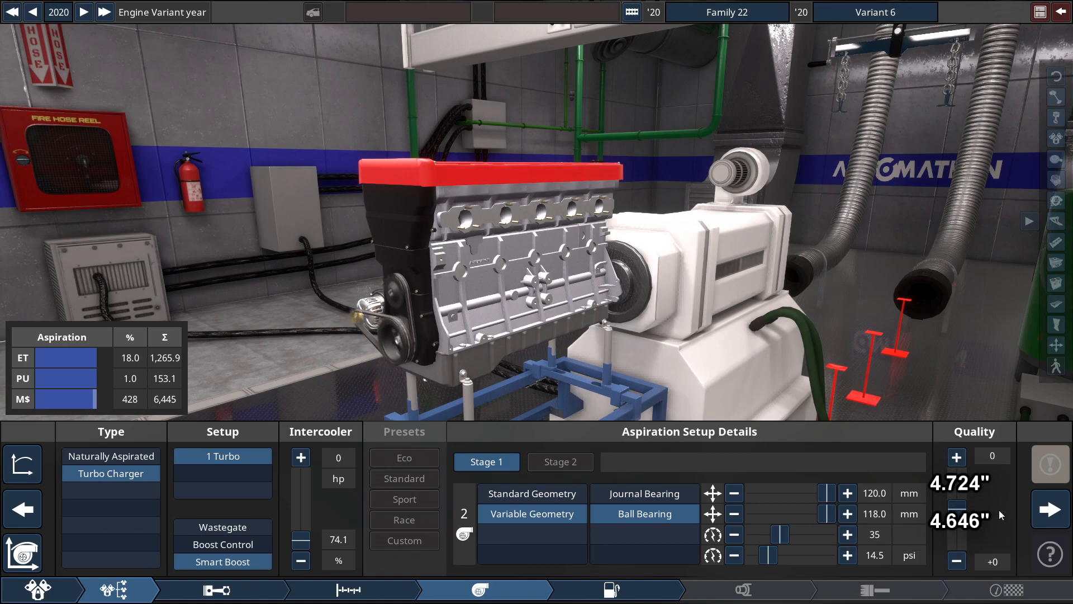
drag(771, 534, 783, 534)
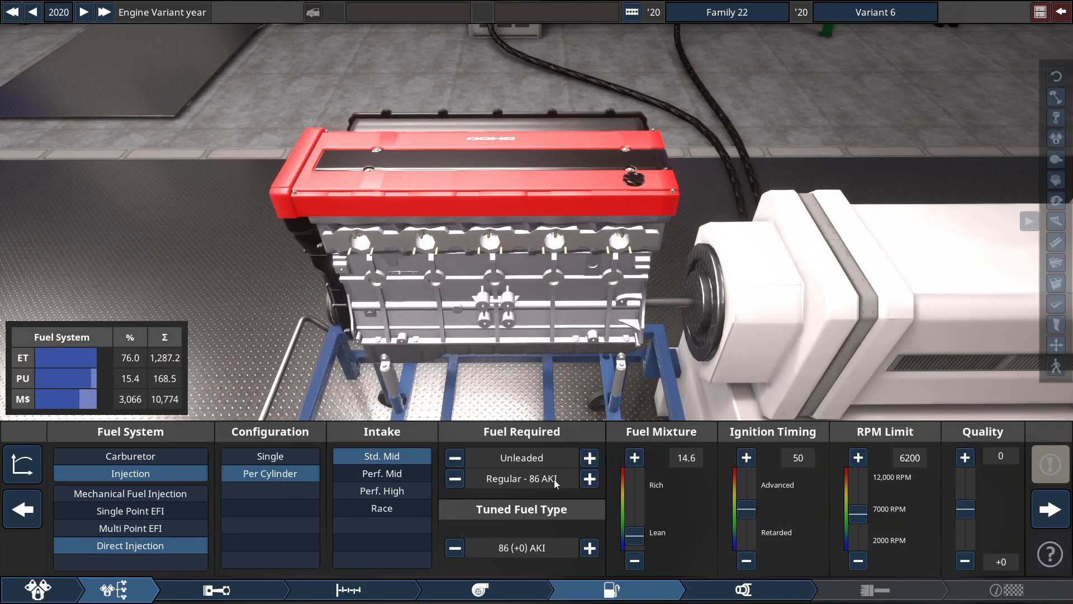
Require DevMeth 195 AKI fuel, advance ignition timing to 100 and raise the rev limit to 6400 RPM.
click(589, 478)
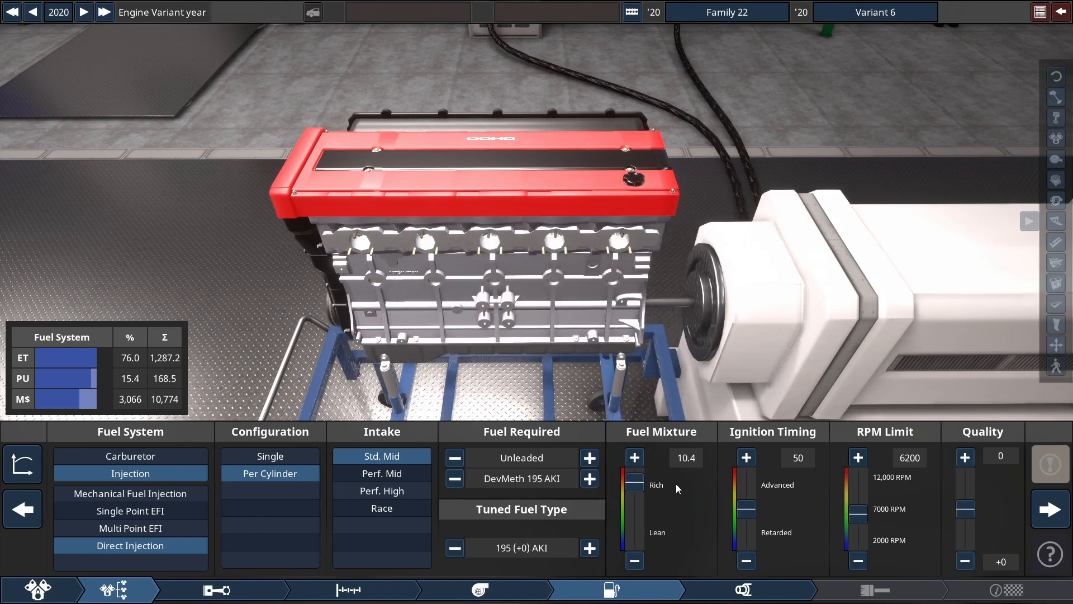
mouse_move(733, 504)
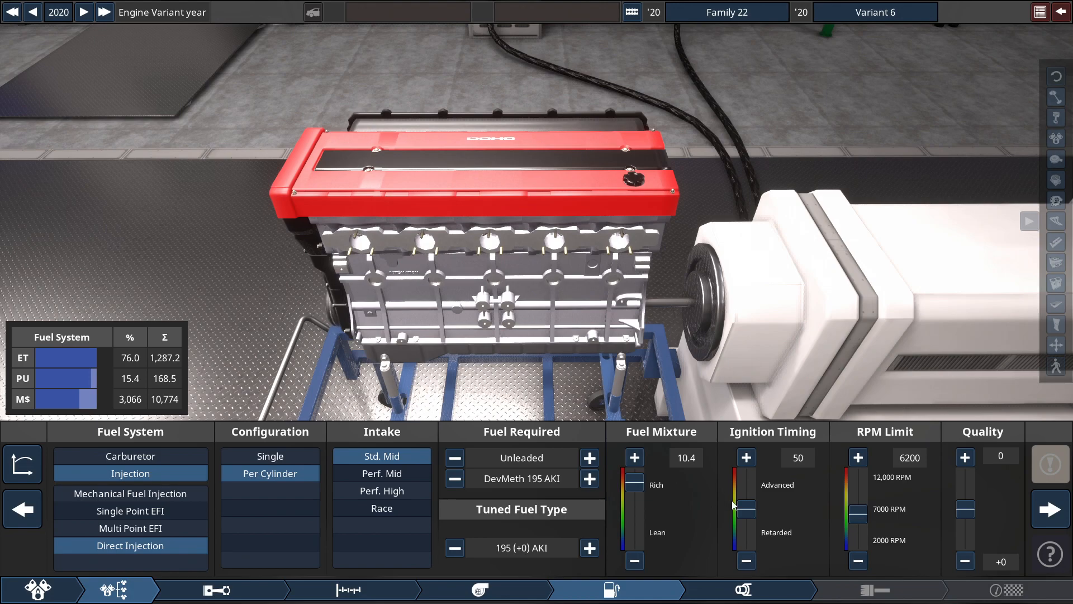
click(746, 457)
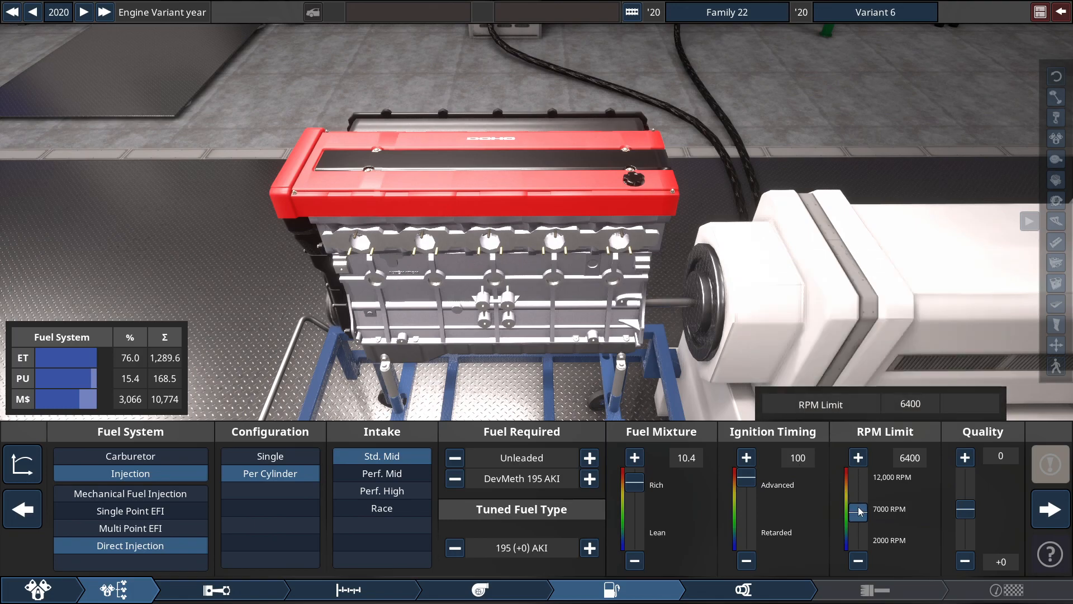
click(737, 590)
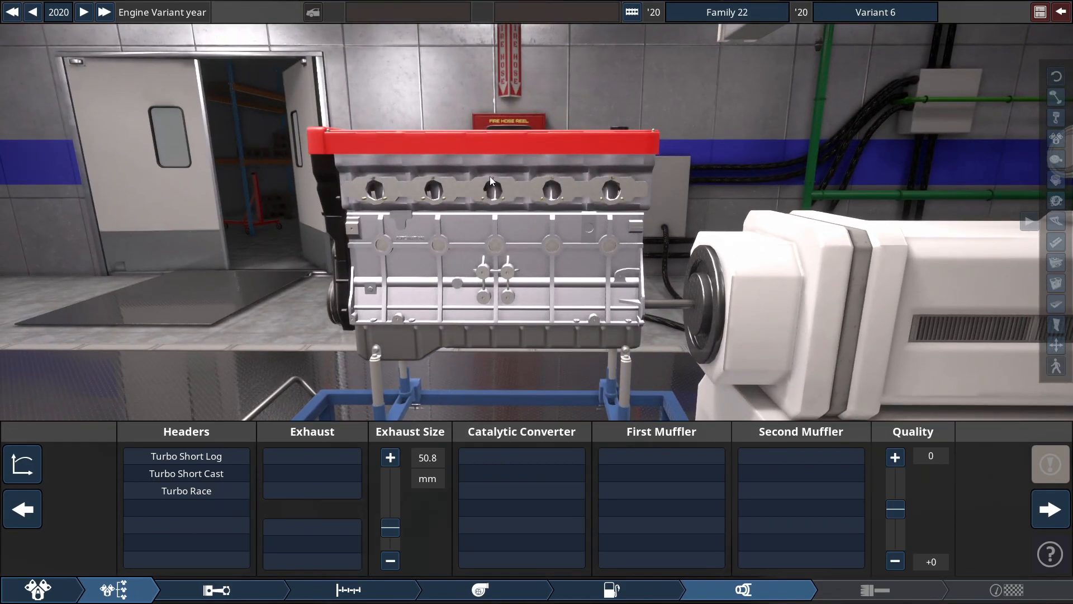
Fit turbo race headers with a single 190 mm exhaust, no converter or mufflers.
click(186, 491)
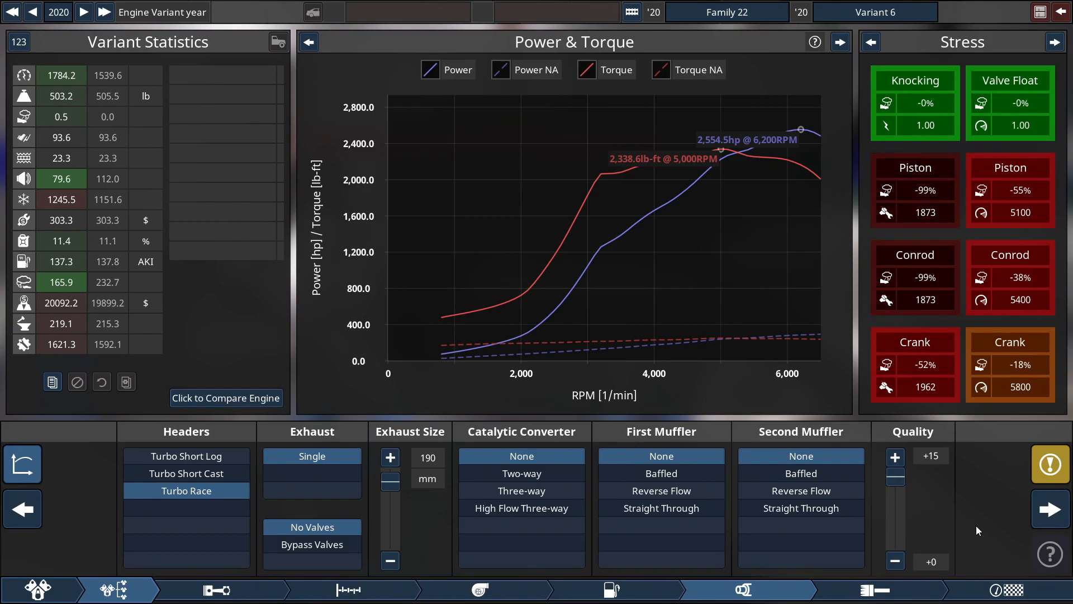
mouse_move(936, 199)
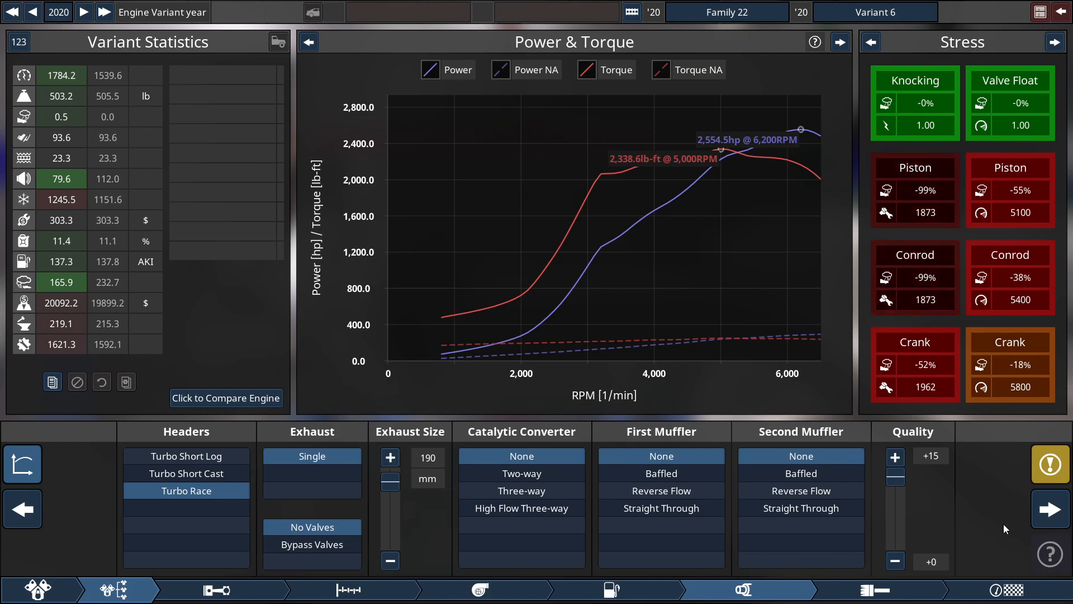
mouse_move(970, 498)
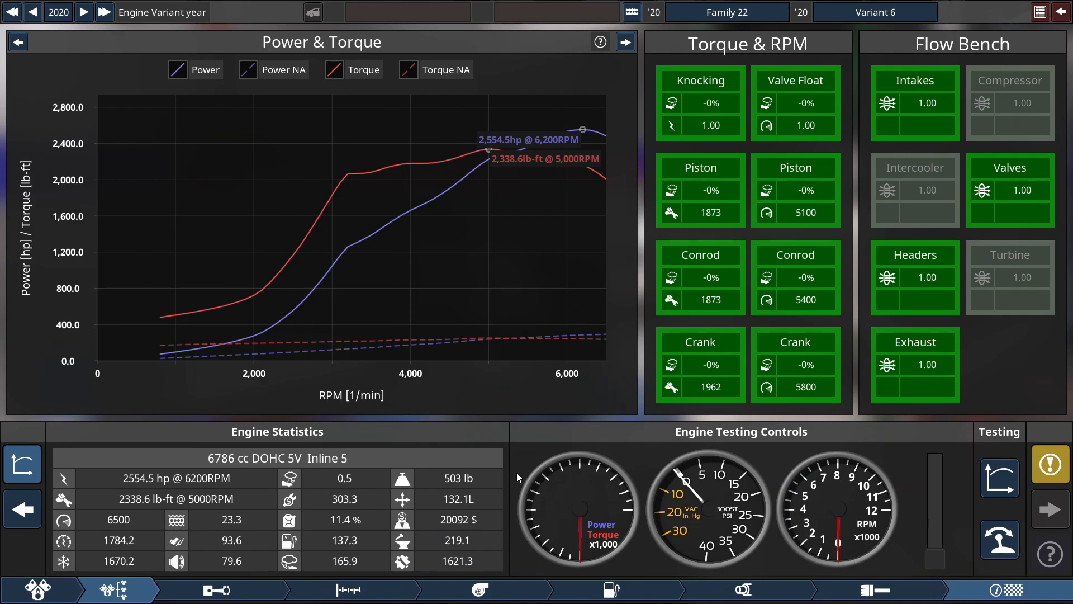
mouse_move(890, 482)
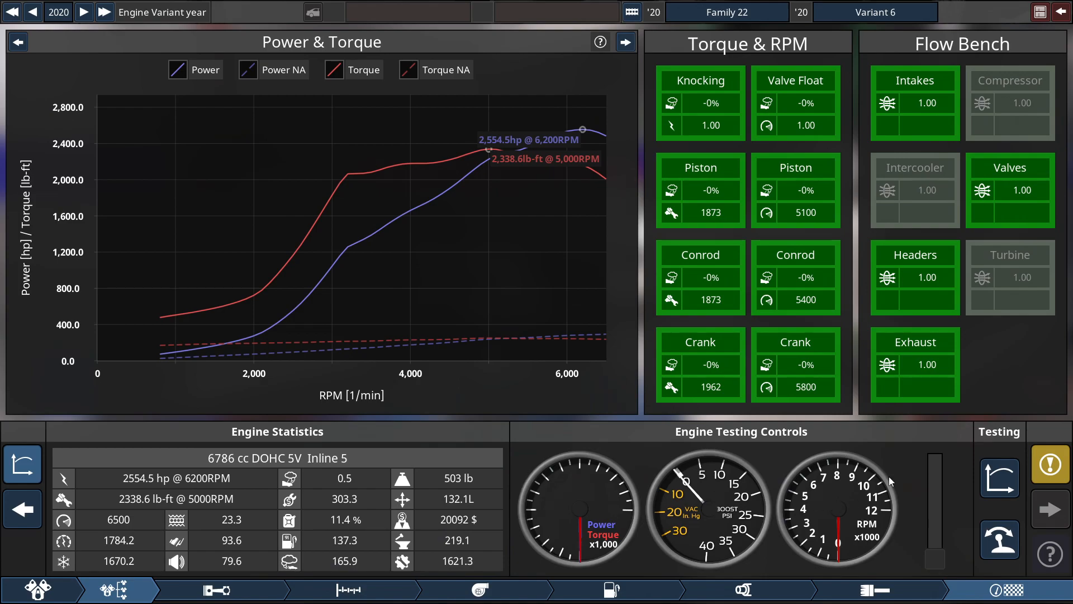
mouse_move(548, 46)
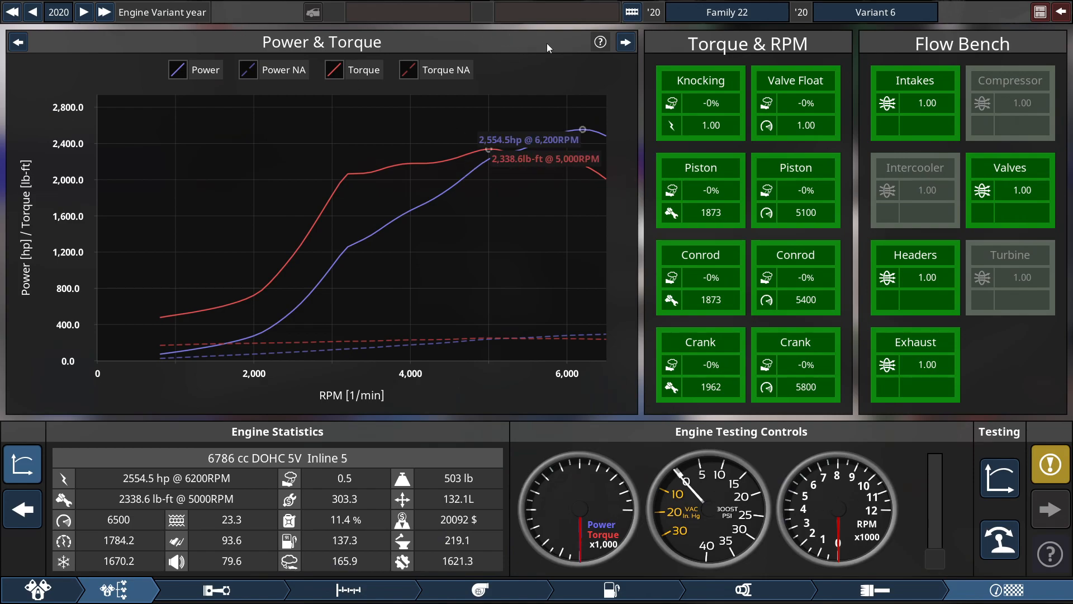
Cycle the test-bench graphs to torque and boost, view the engine, then restore the graphs.
click(626, 42)
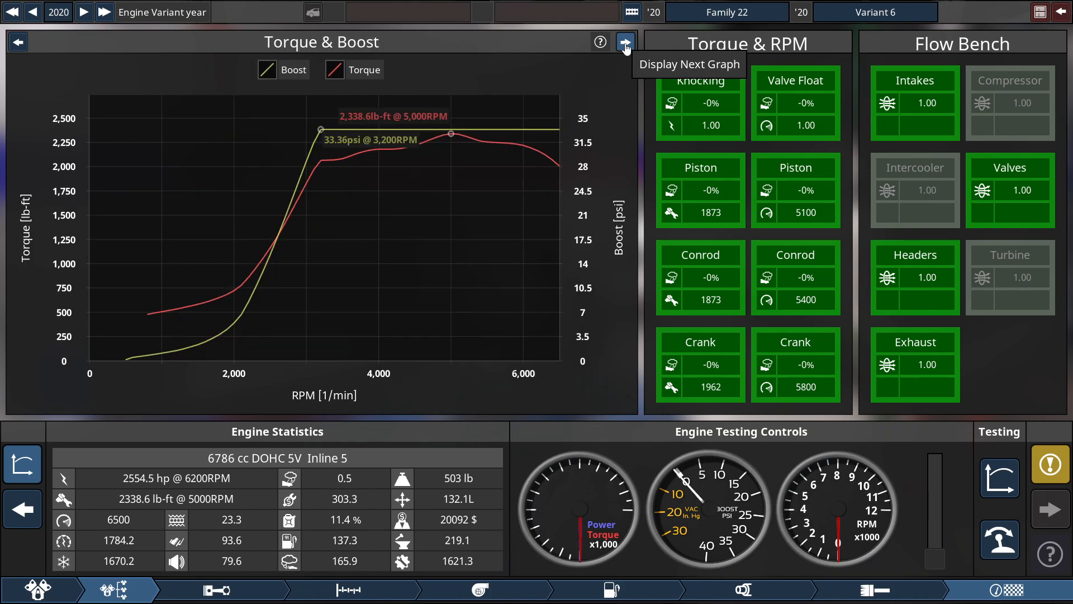
click(626, 43)
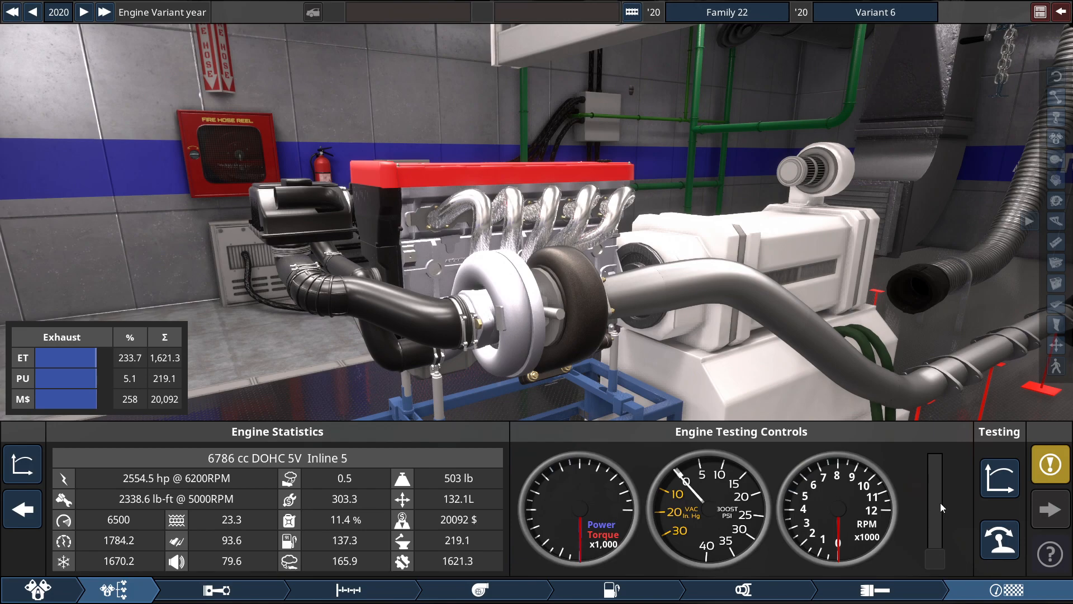
mouse_move(963, 523)
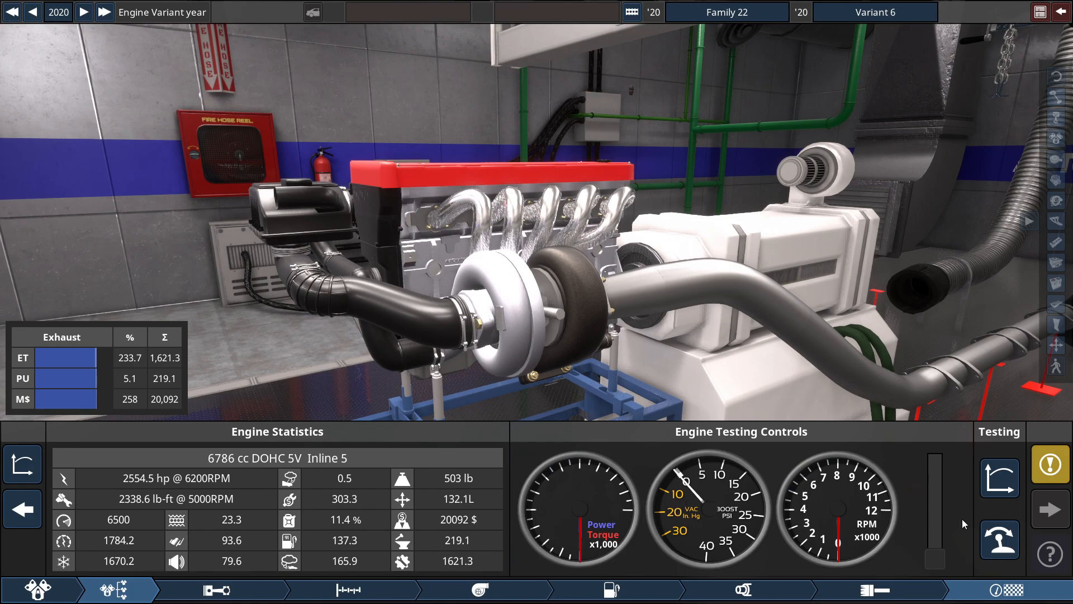
click(19, 464)
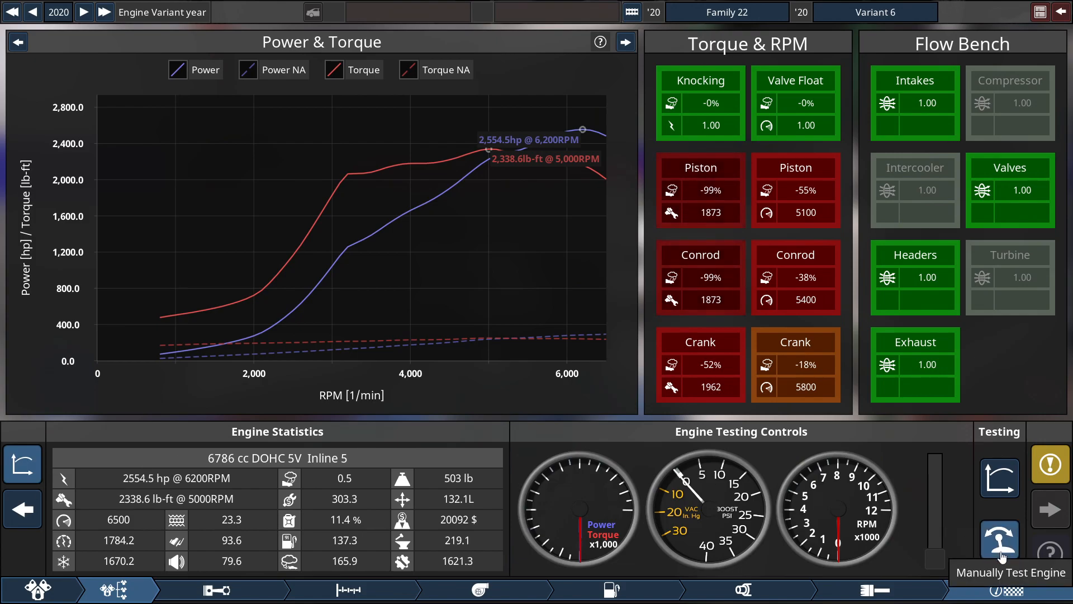
Start a manual dyno run showing Torque & Efficiency and raise the throttle.
click(1000, 538)
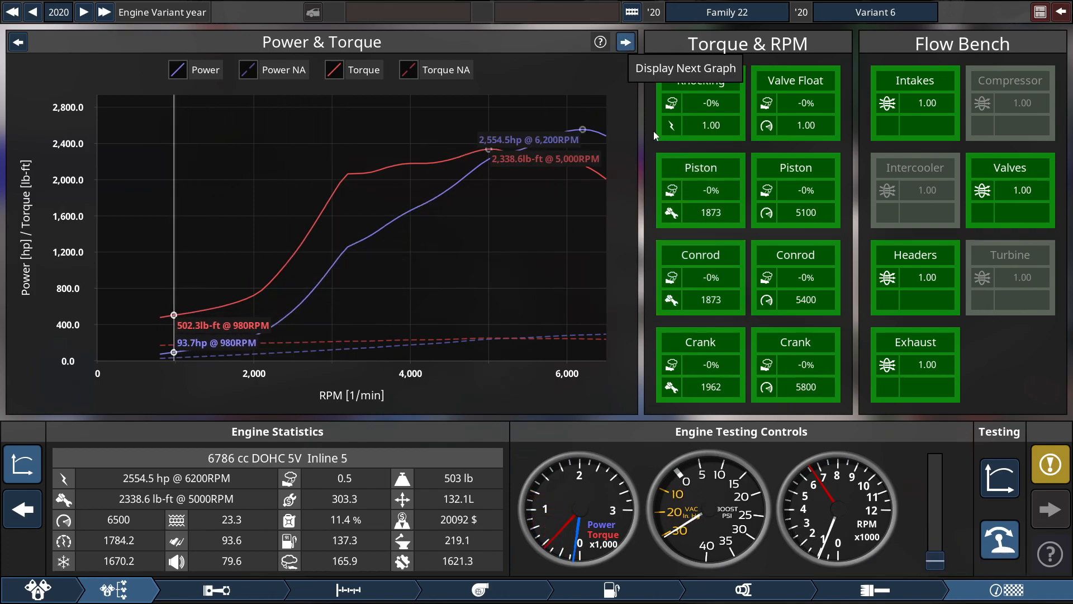
click(626, 42)
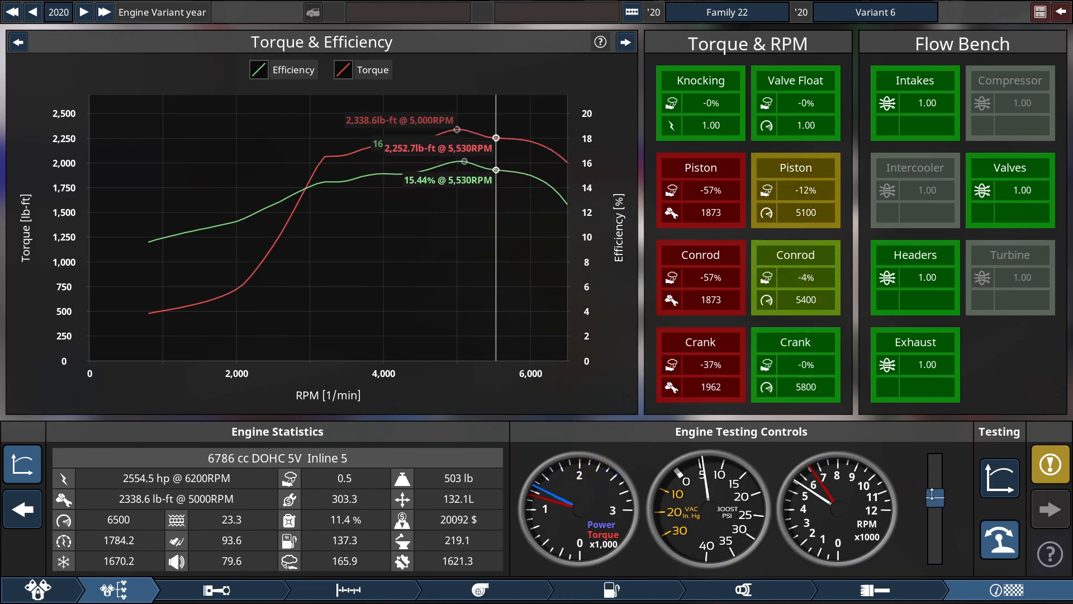
drag(931, 493, 941, 507)
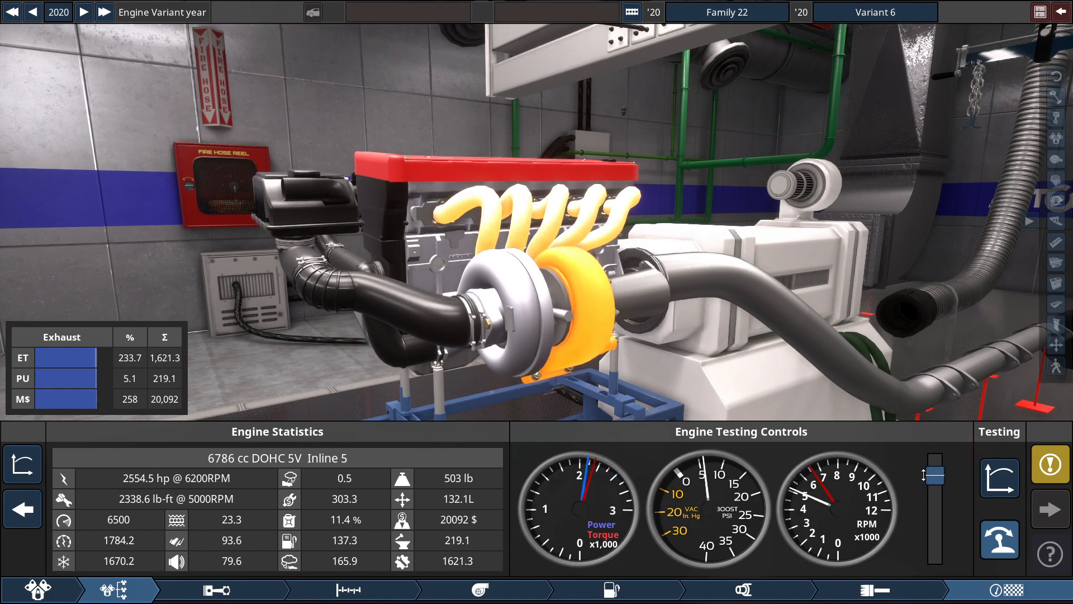
Open the throttle fully so the engine runs flat out on the dyno.
drag(934, 476, 934, 465)
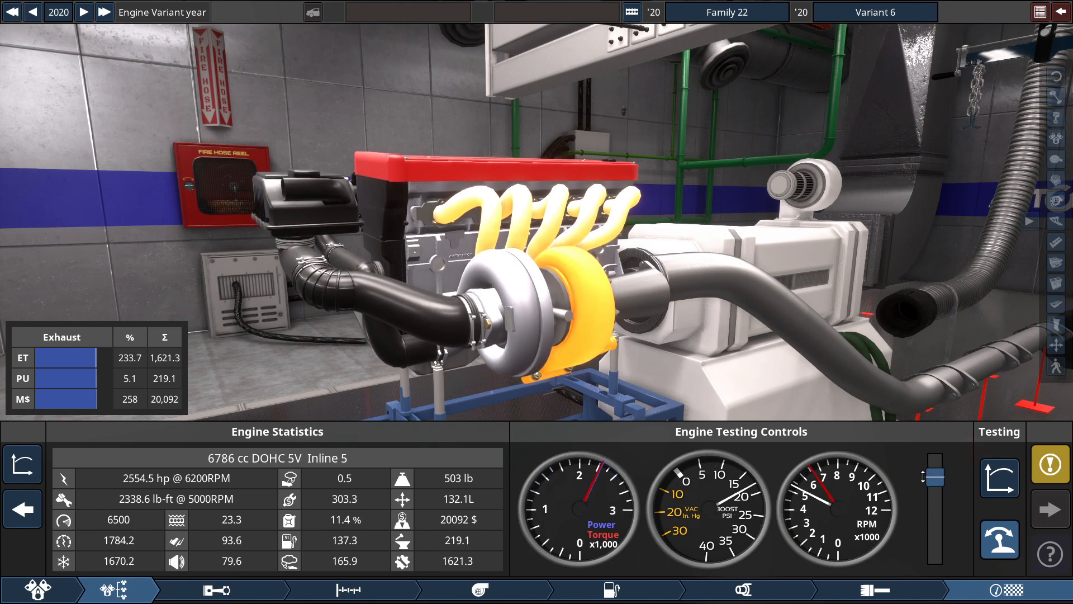
drag(935, 479, 935, 465)
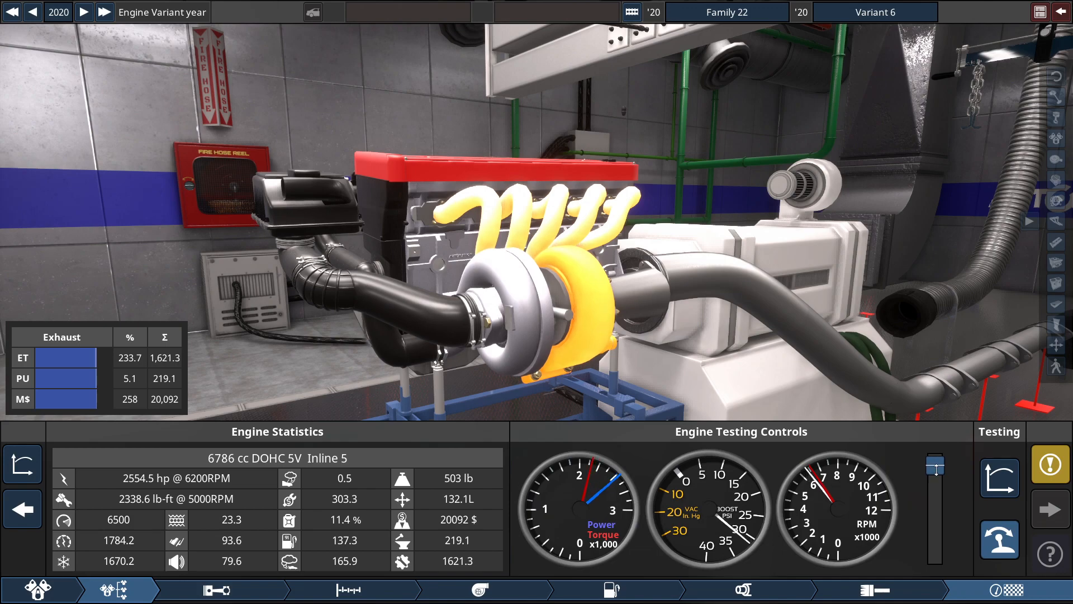